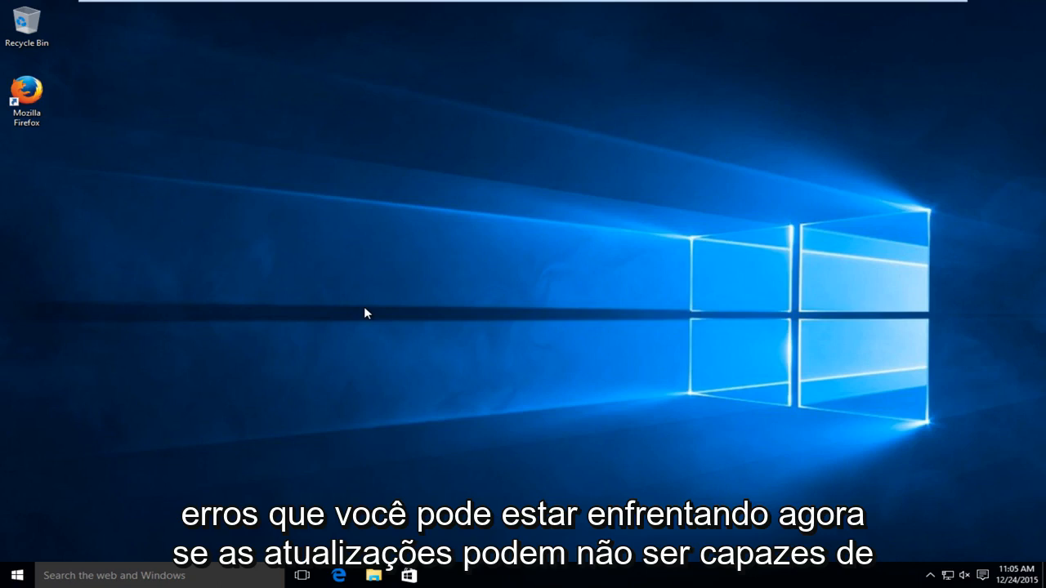
pyautogui.moveTo(439, 235)
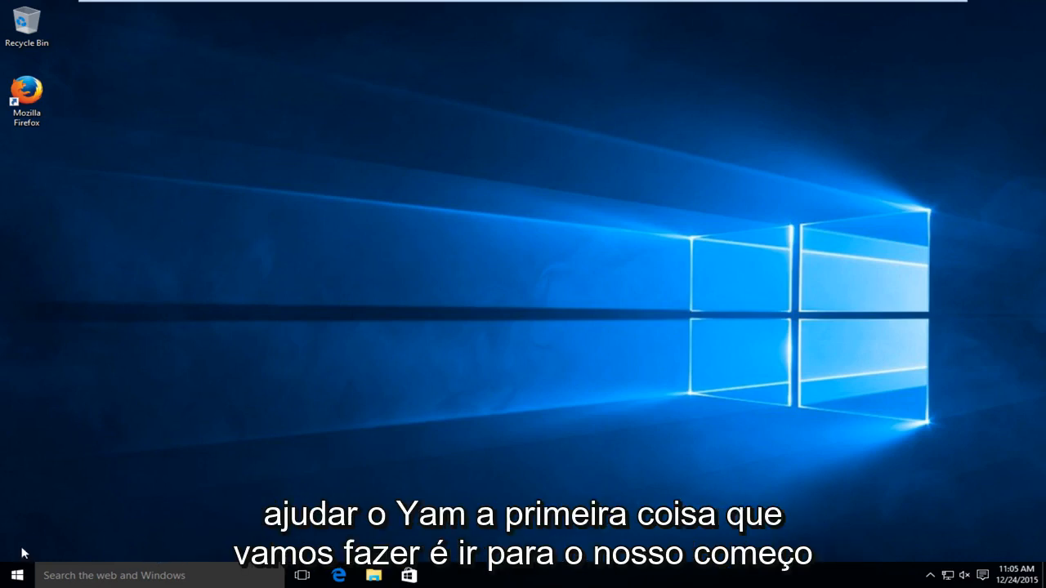
pyautogui.moveTo(13, 576)
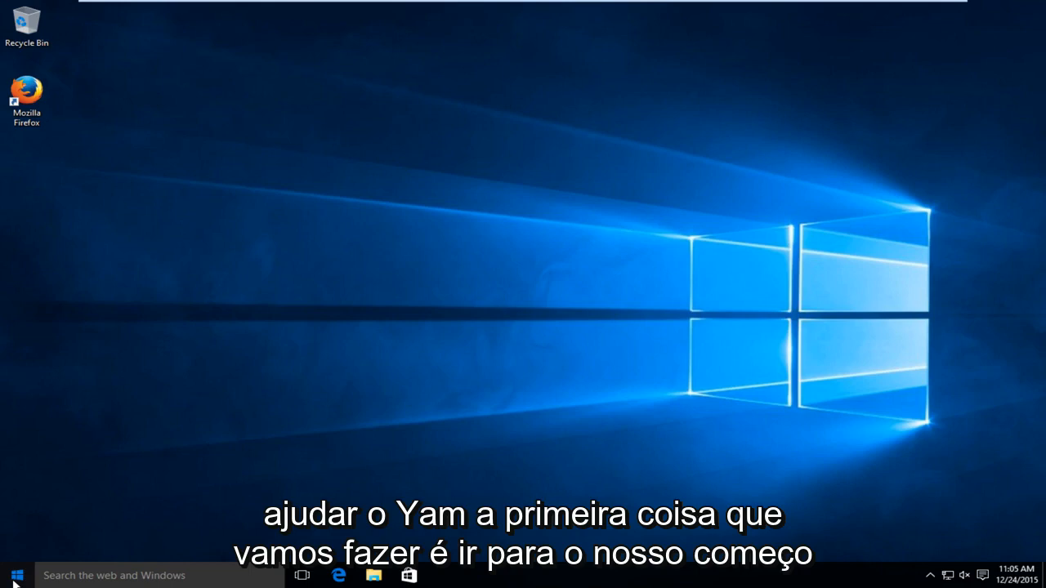
# - Launch the Services app from the Start menu by searching 'services'
pyautogui.click(13, 575)
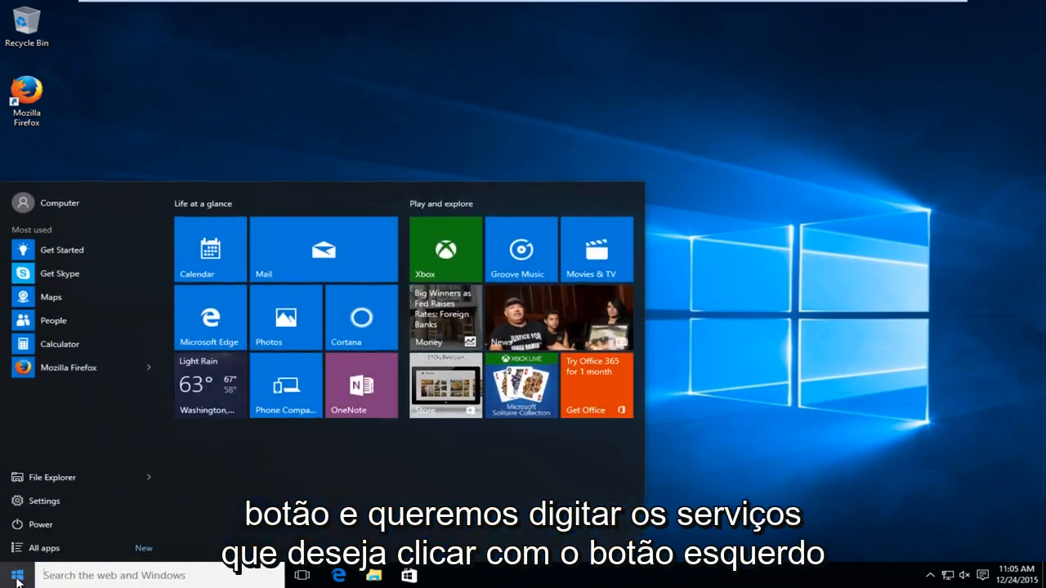
pyautogui.write('services')
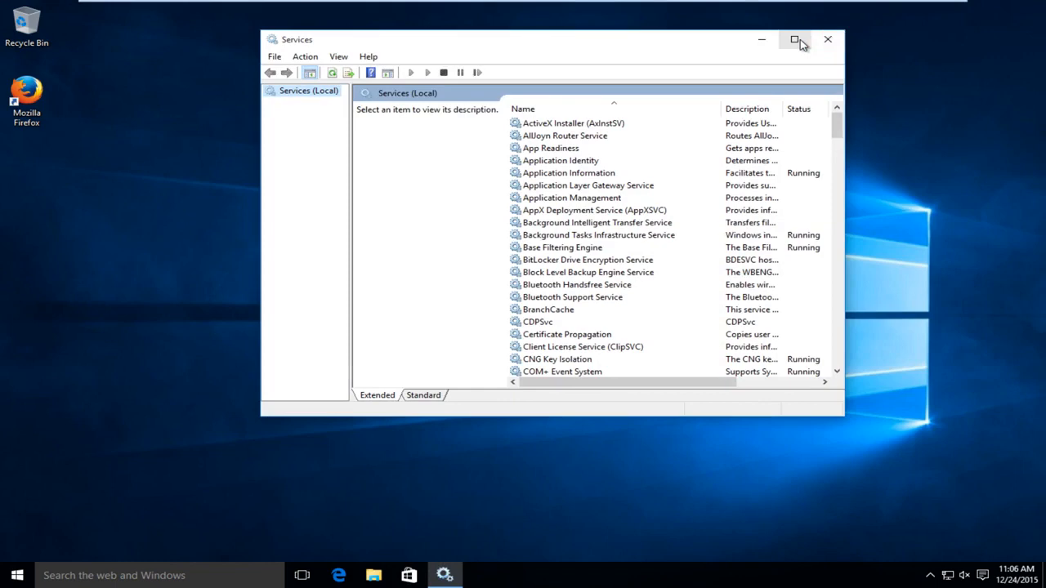
# - Maximize Services and select Background Intelligent Transfer Service, currently Disabled
pyautogui.click(795, 39)
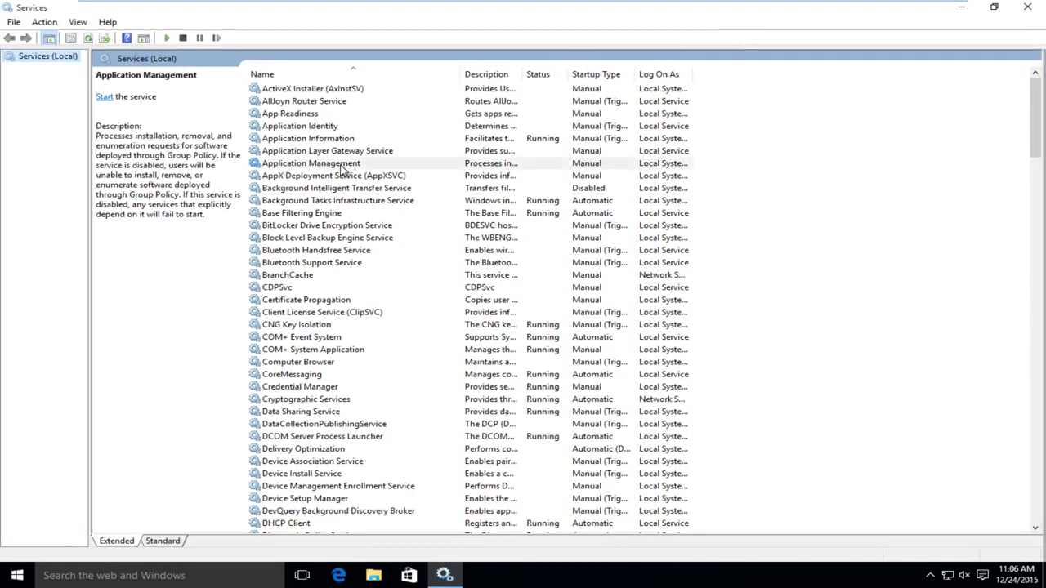
pyautogui.click(310, 163)
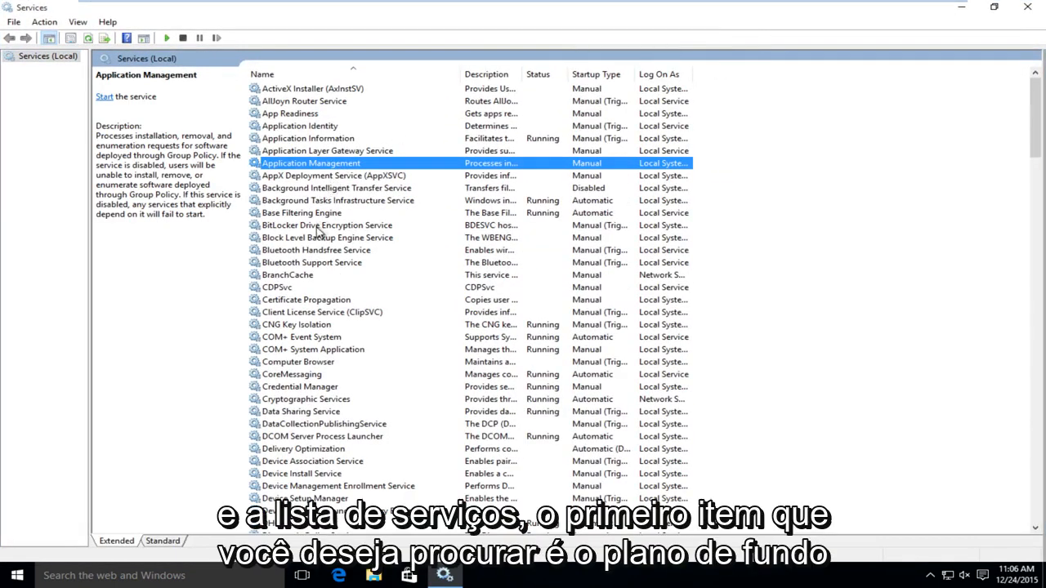
pyautogui.moveTo(295, 206)
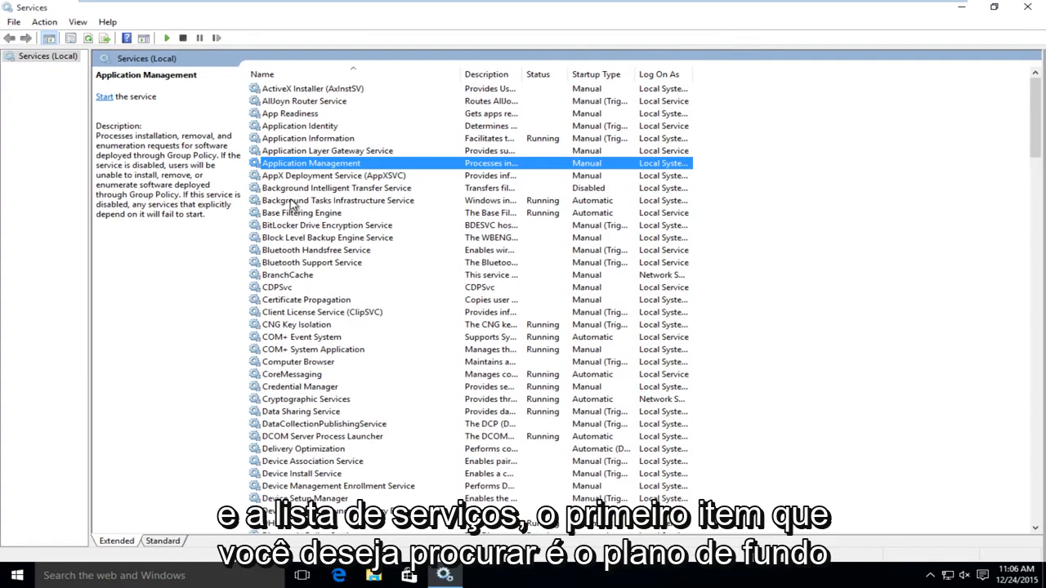
pyautogui.click(336, 188)
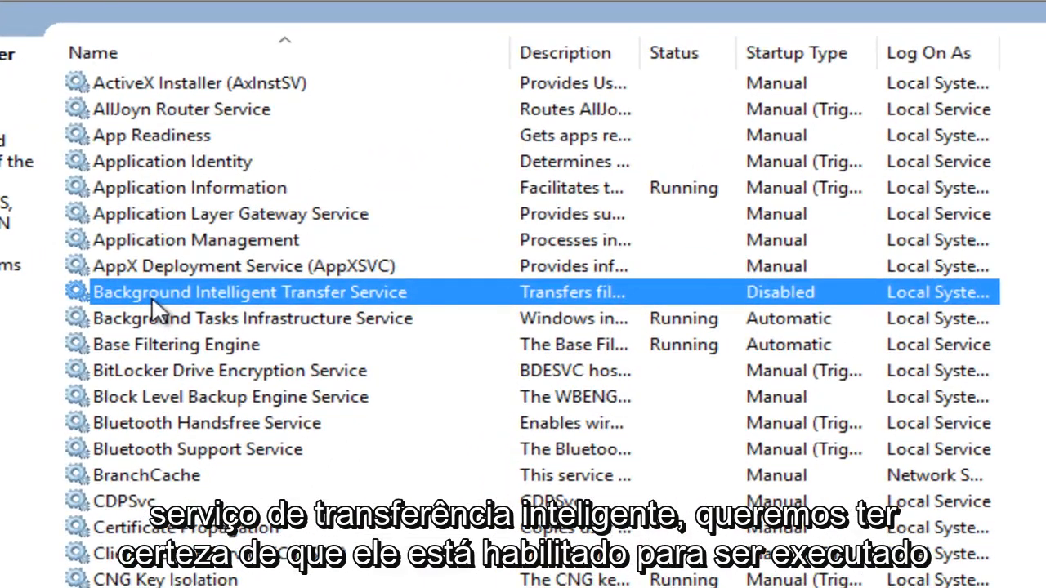
pyautogui.moveTo(510, 325)
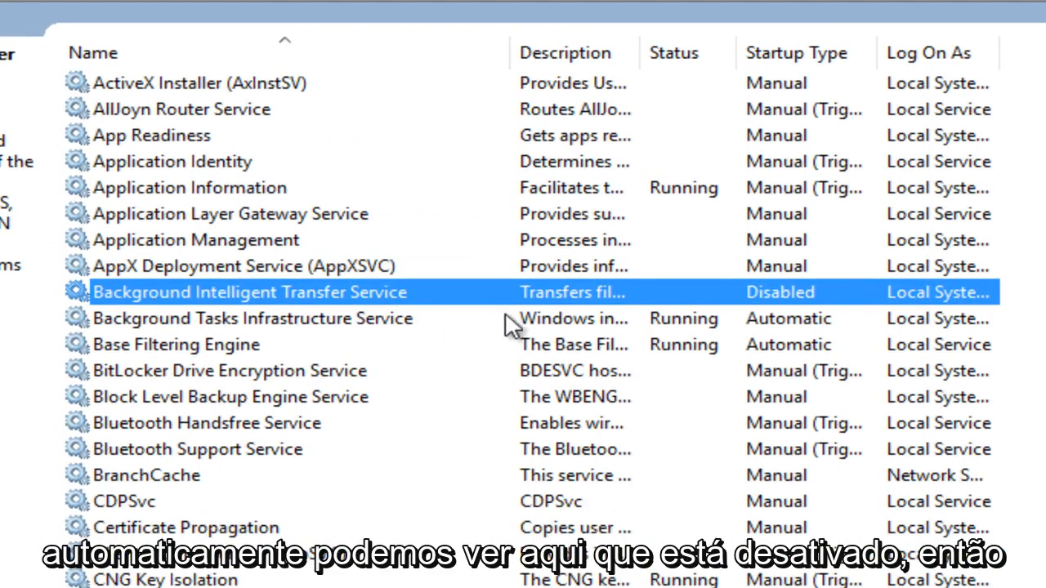
pyautogui.moveTo(785, 311)
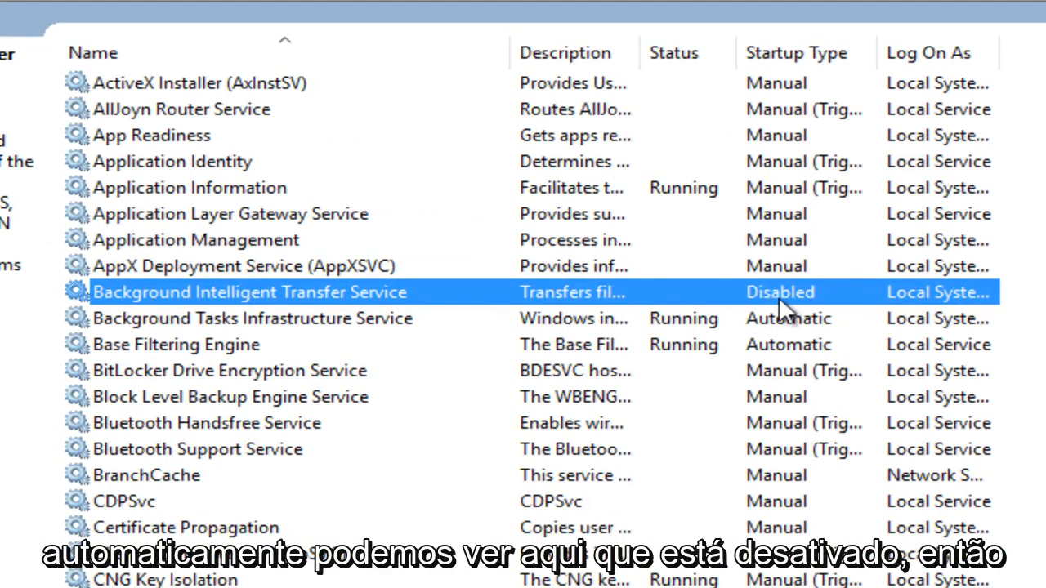
pyautogui.moveTo(229, 302)
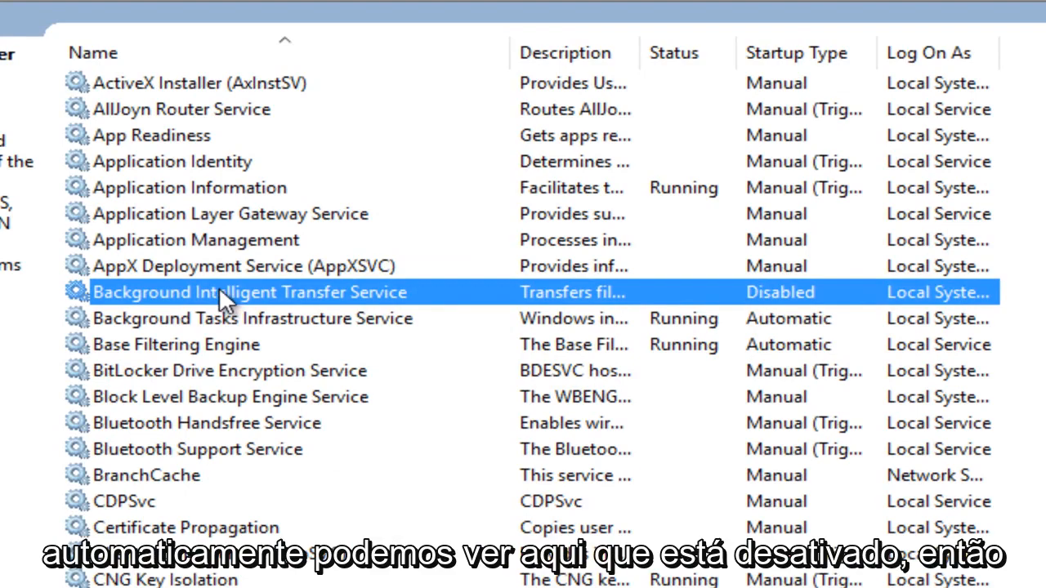
# - Set Background Intelligent Transfer Service's startup type to Automatic and confirm
pyautogui.doubleClick(249, 291)
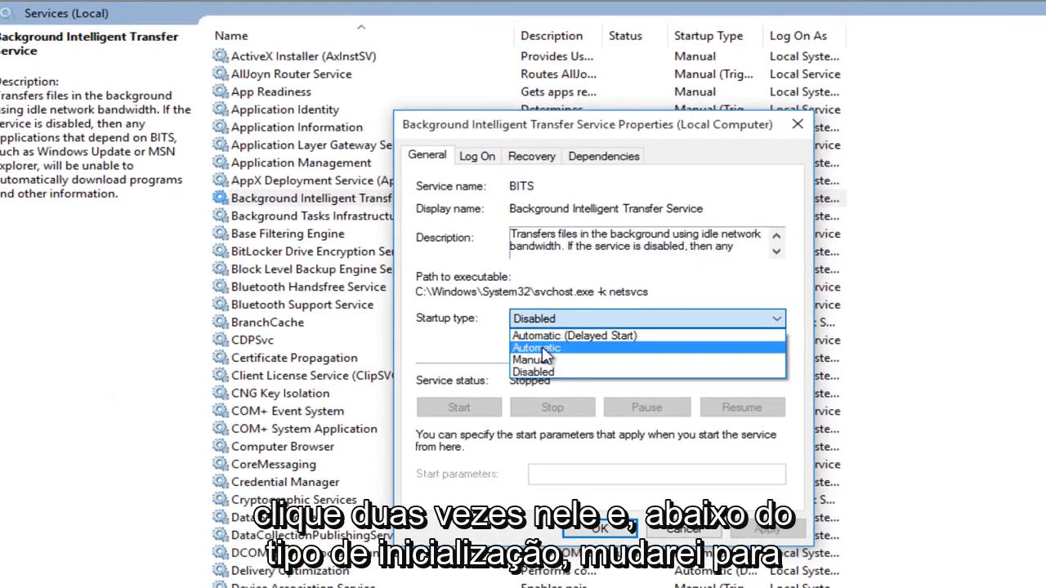
pyautogui.click(537, 348)
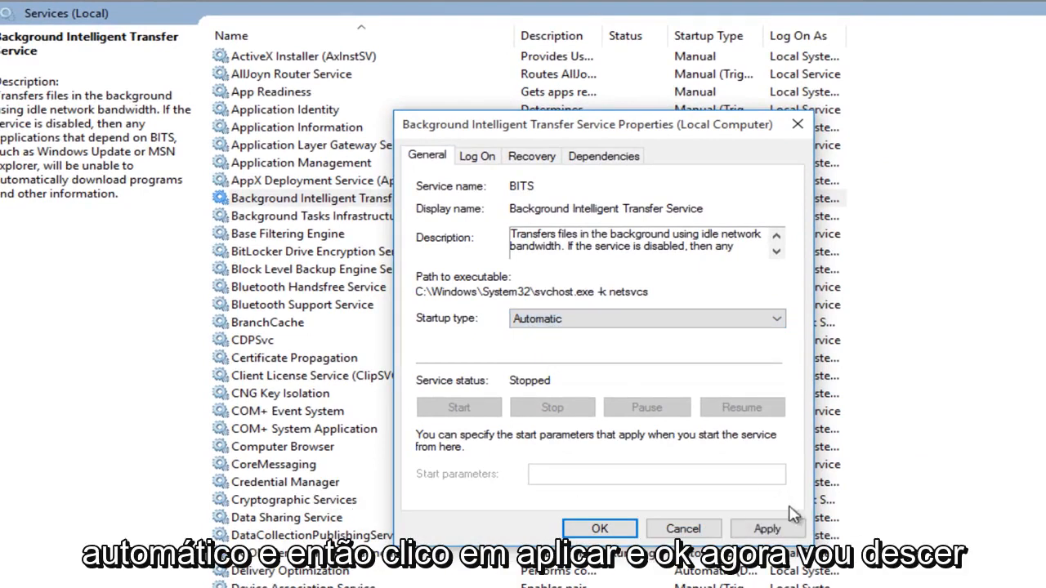
pyautogui.click(767, 528)
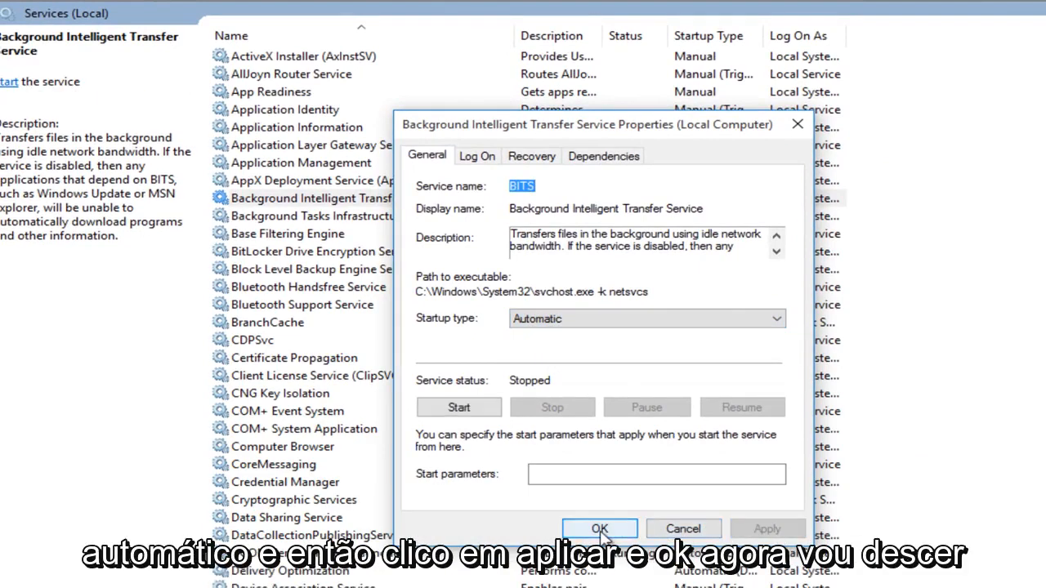
pyautogui.click(598, 529)
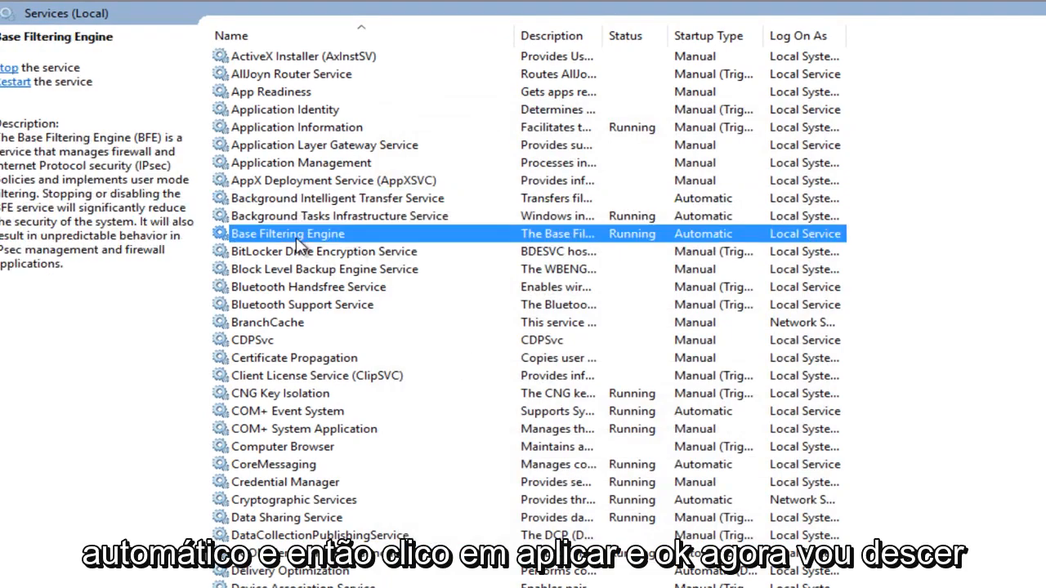
# - Set Windows Update's startup type to Automatic, then select the Workstation service
pyautogui.scroll(-3)
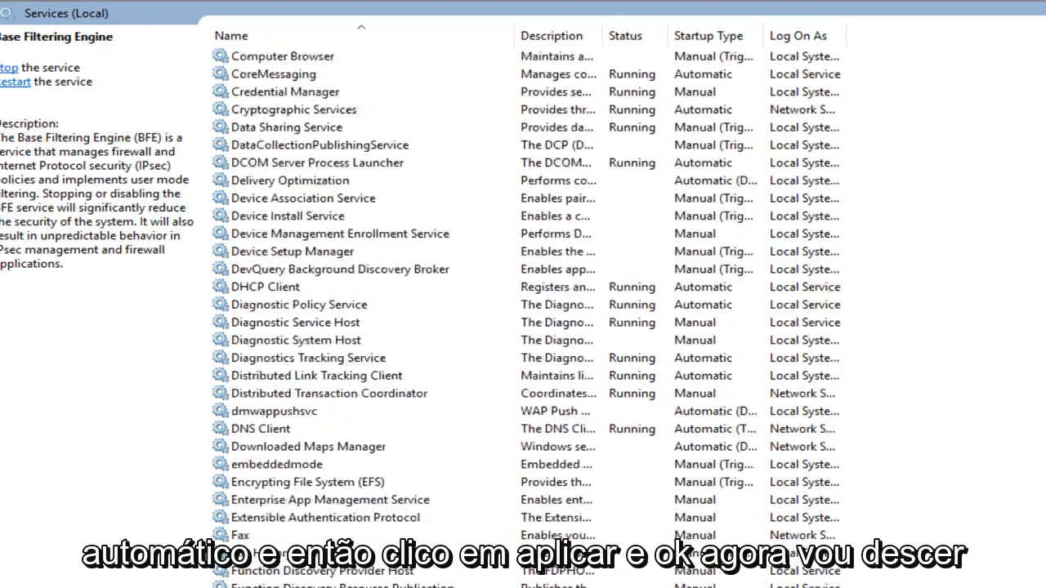
pyautogui.scroll(-3)
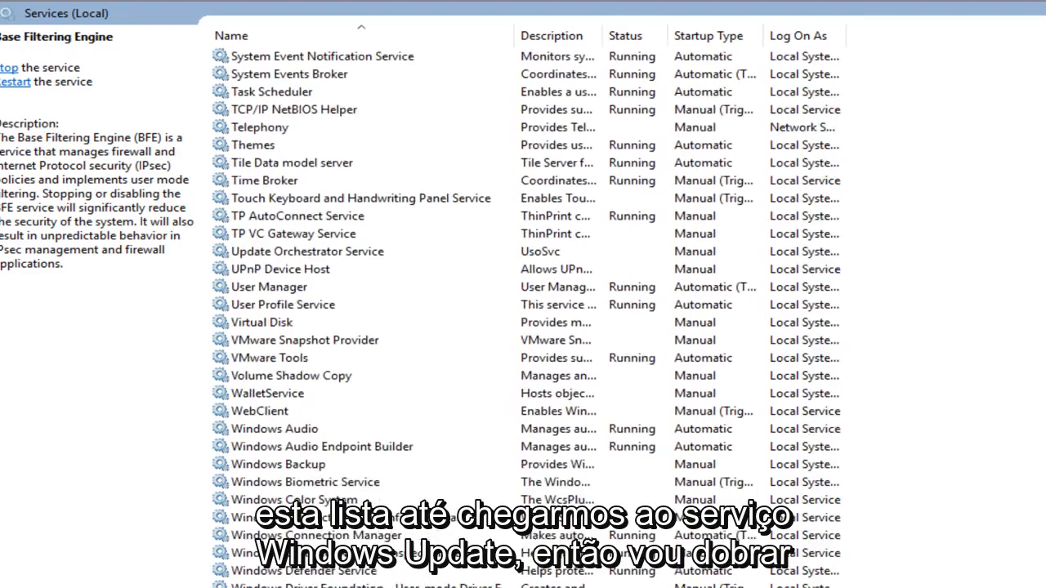
pyautogui.scroll(-3)
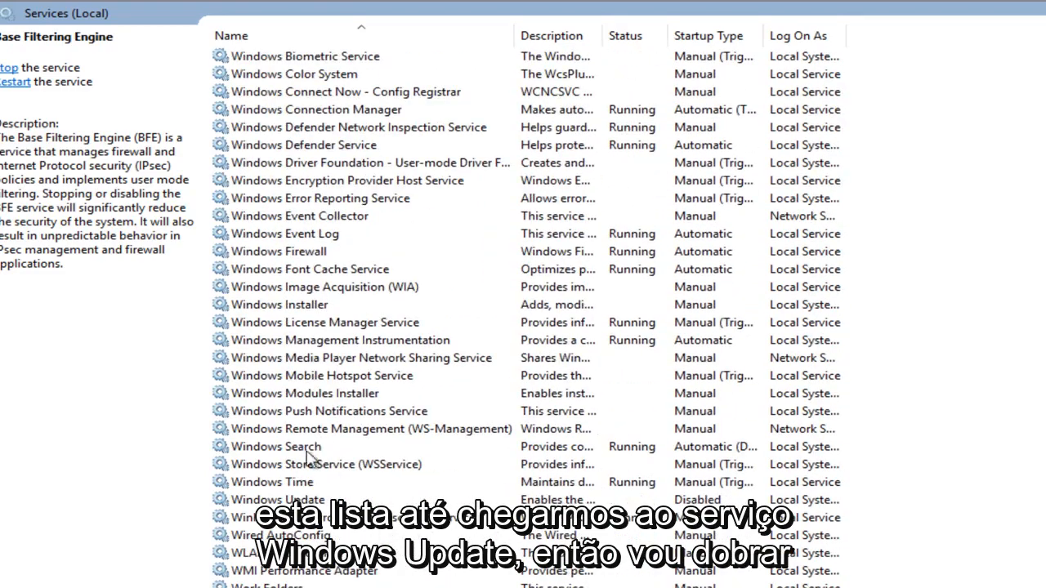
pyautogui.doubleClick(278, 500)
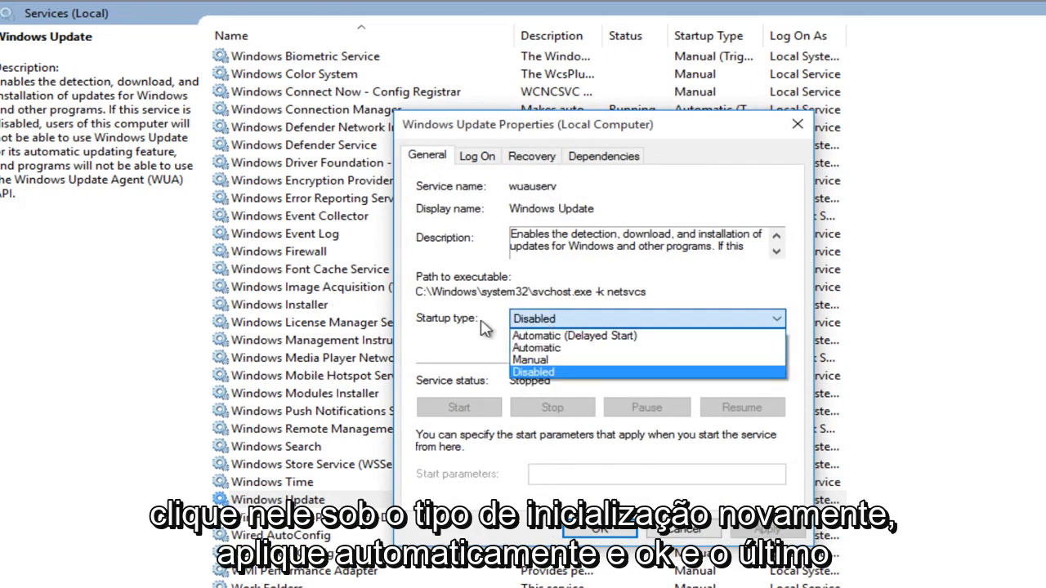
pyautogui.click(536, 346)
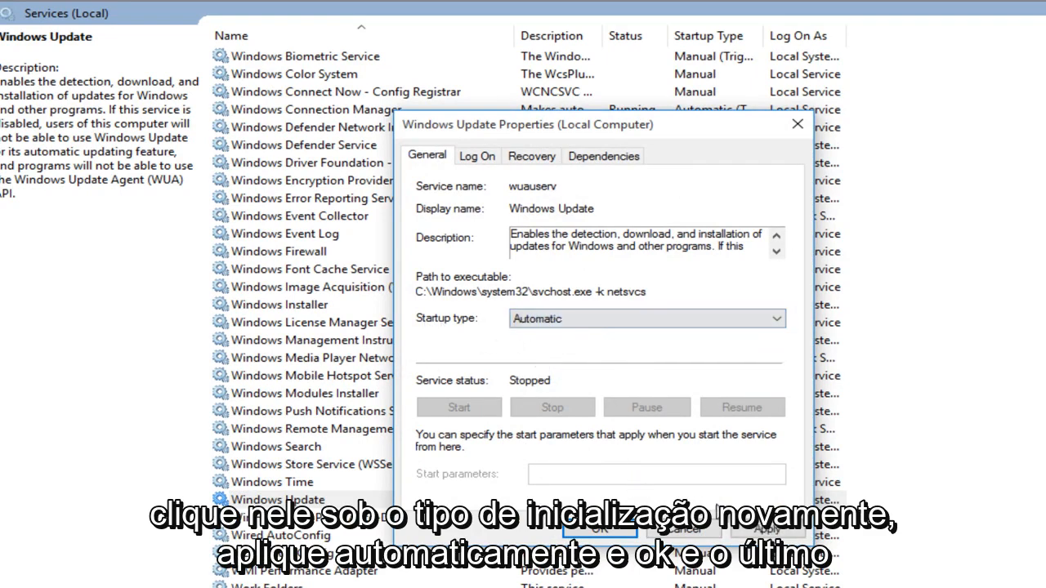
pyautogui.click(598, 529)
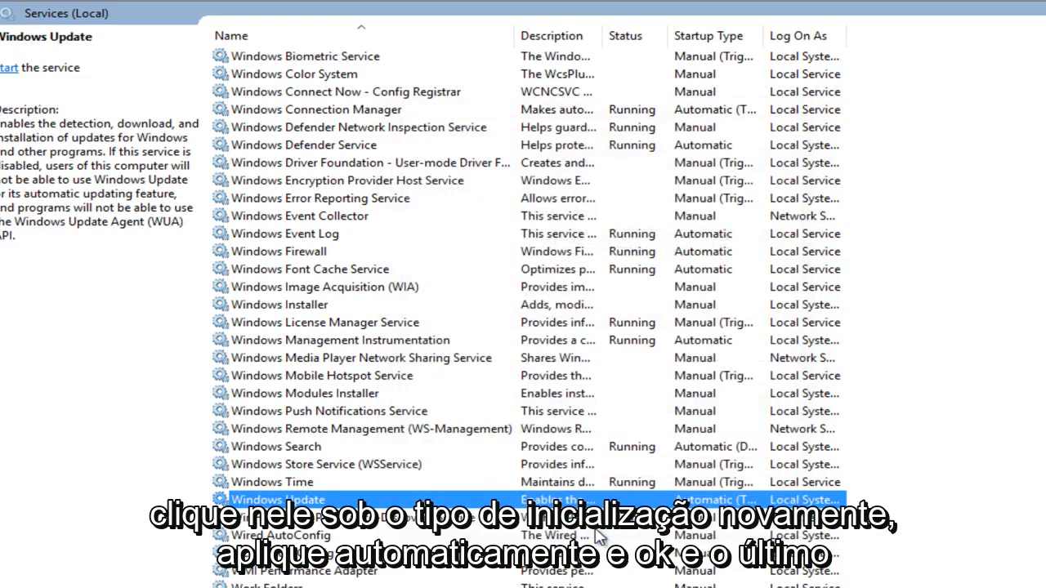
pyautogui.click(271, 480)
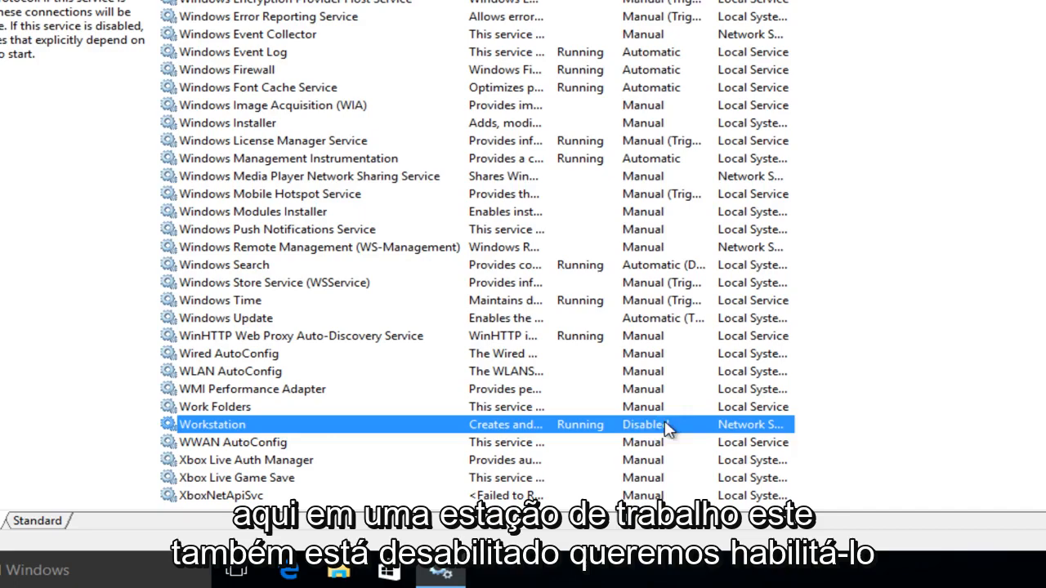
# - Set the Workstation service's startup type to Automatic and confirm
pyautogui.scroll(-3)
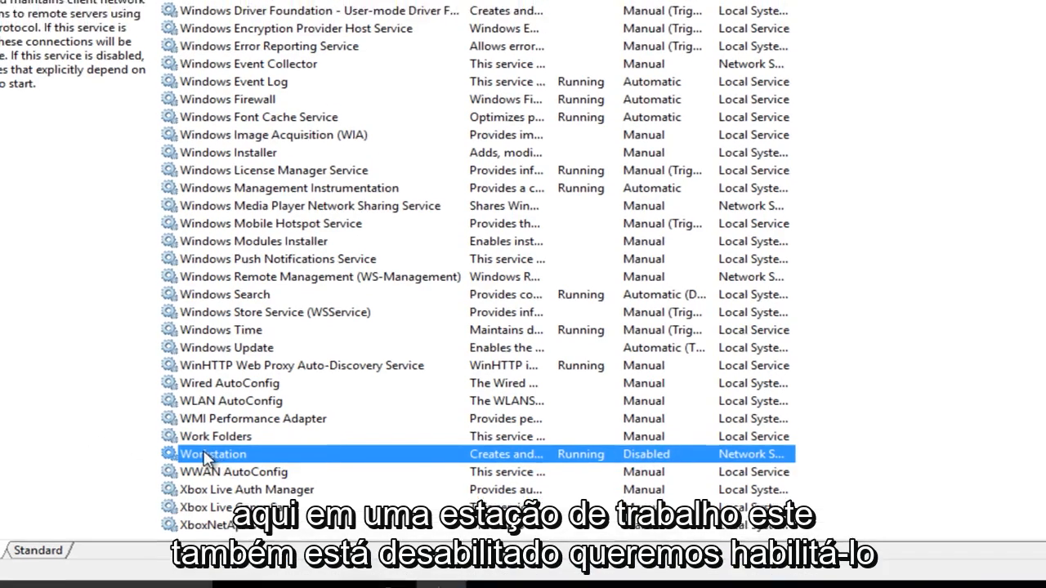
pyautogui.doubleClick(212, 454)
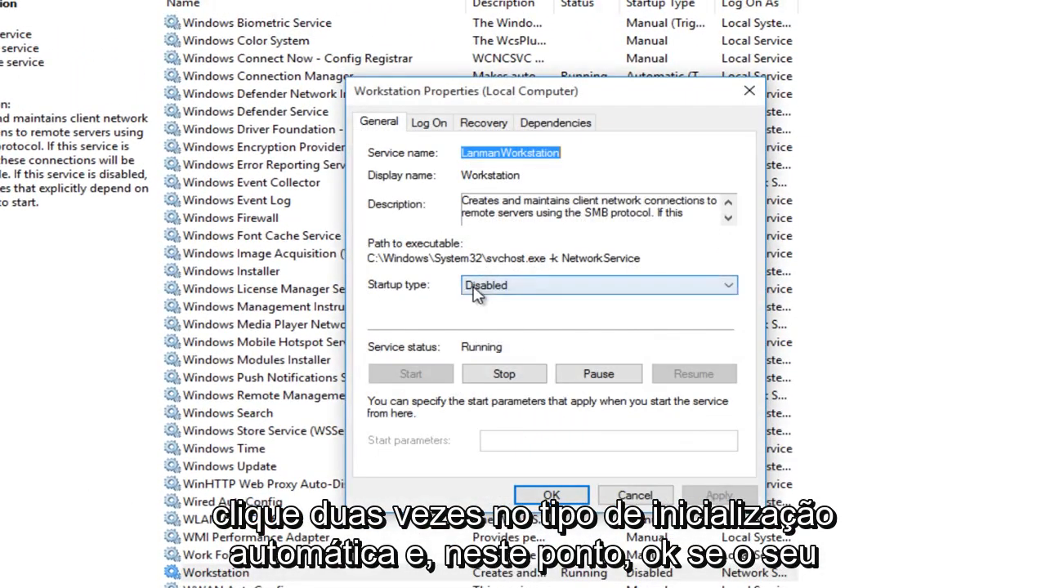
pyautogui.click(599, 285)
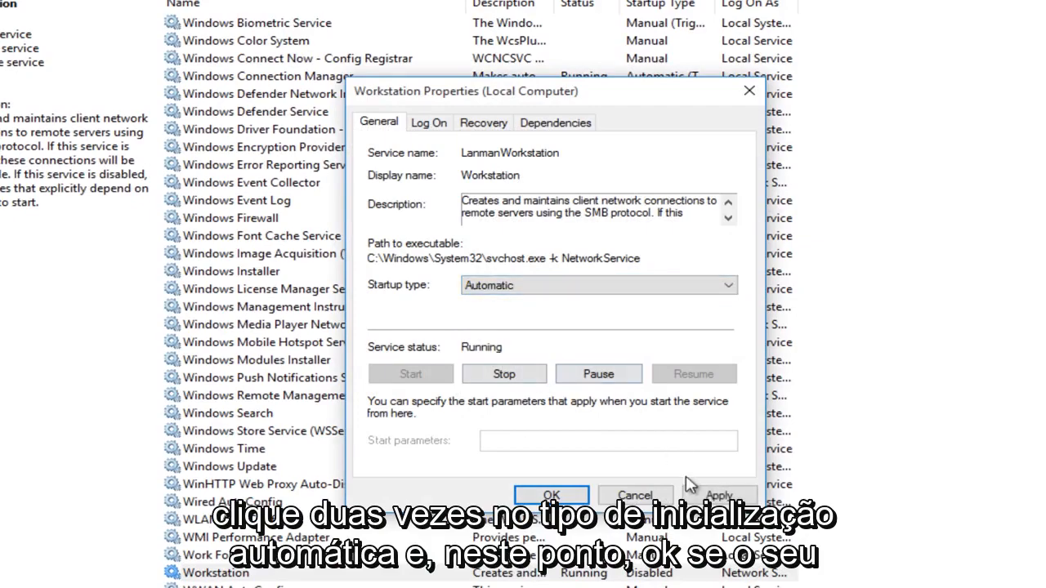
pyautogui.click(550, 495)
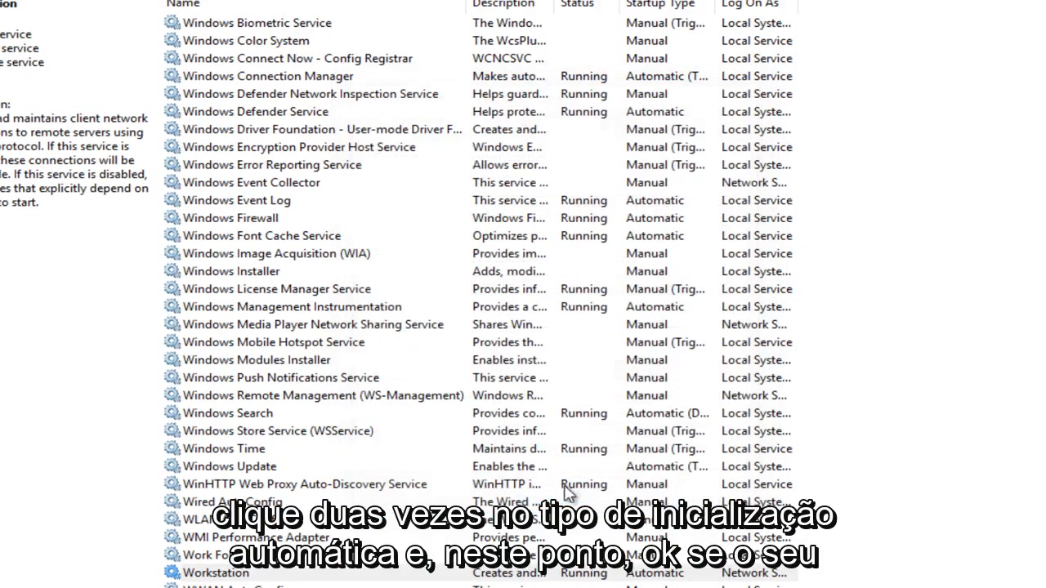
pyautogui.click(278, 431)
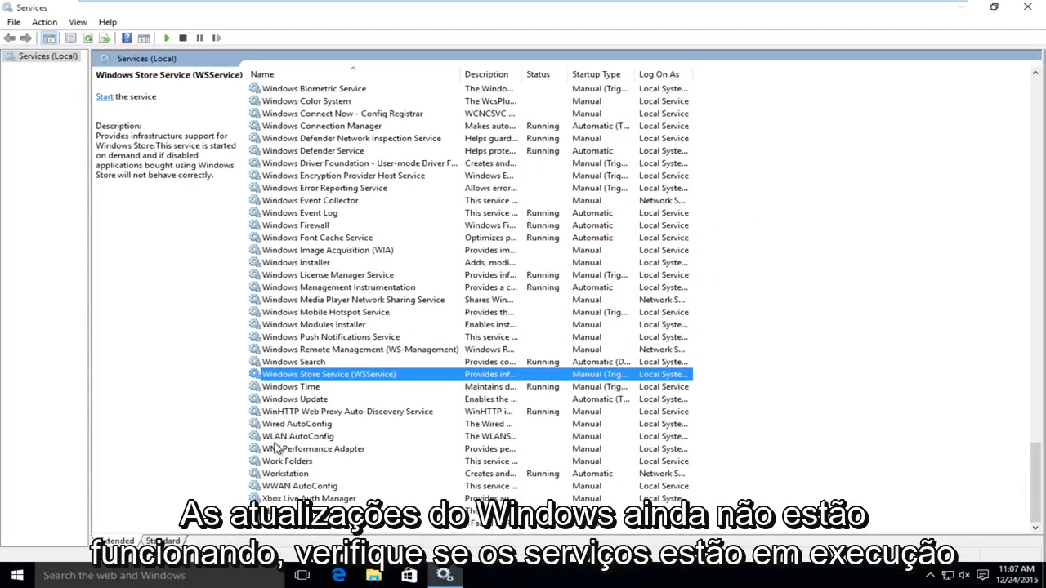
# - Stop and restart the Workstation service from its properties, then close the Services windows
pyautogui.click(285, 474)
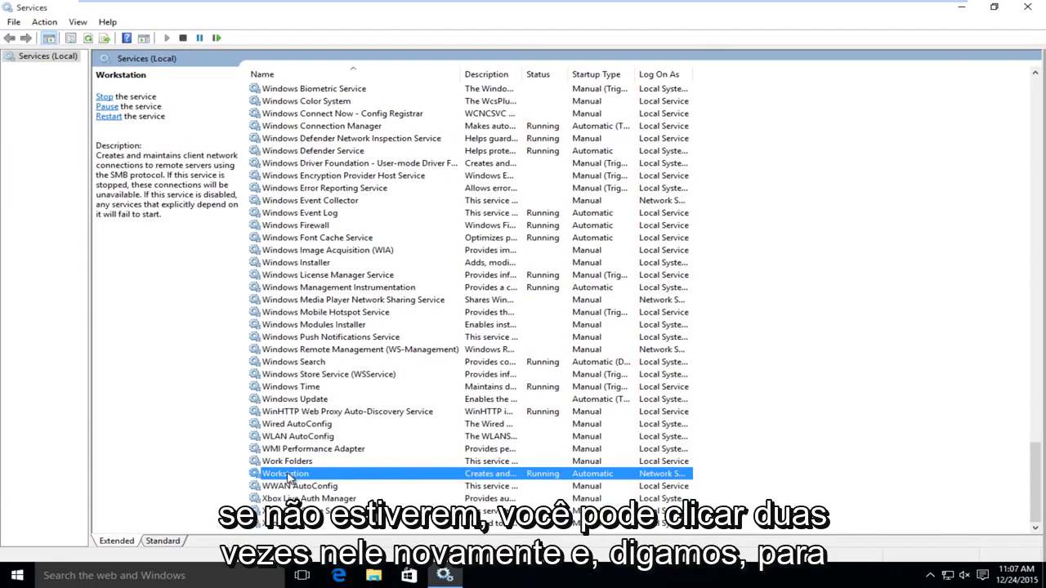
pyautogui.doubleClick(285, 474)
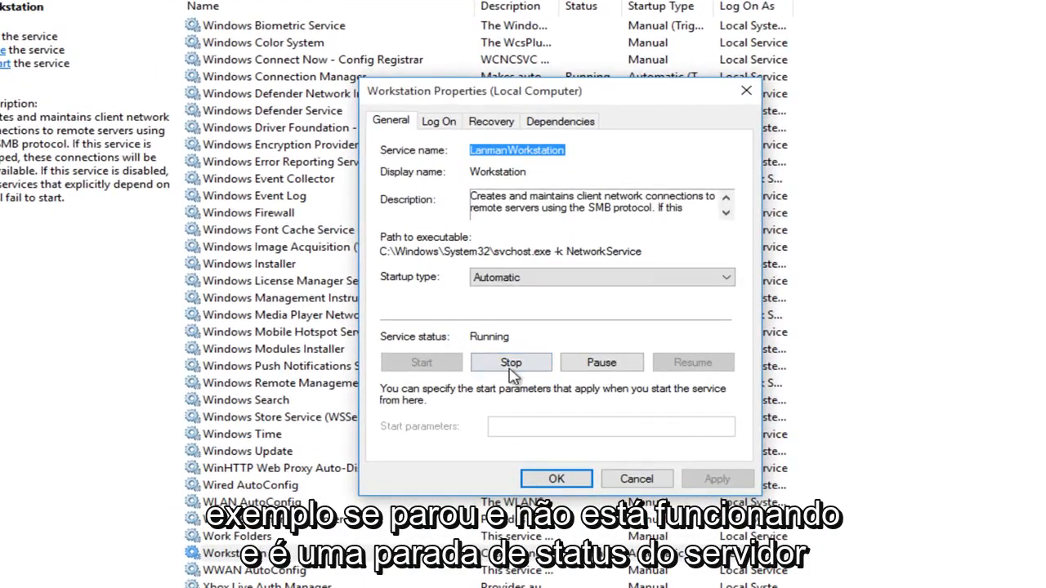
pyautogui.click(510, 363)
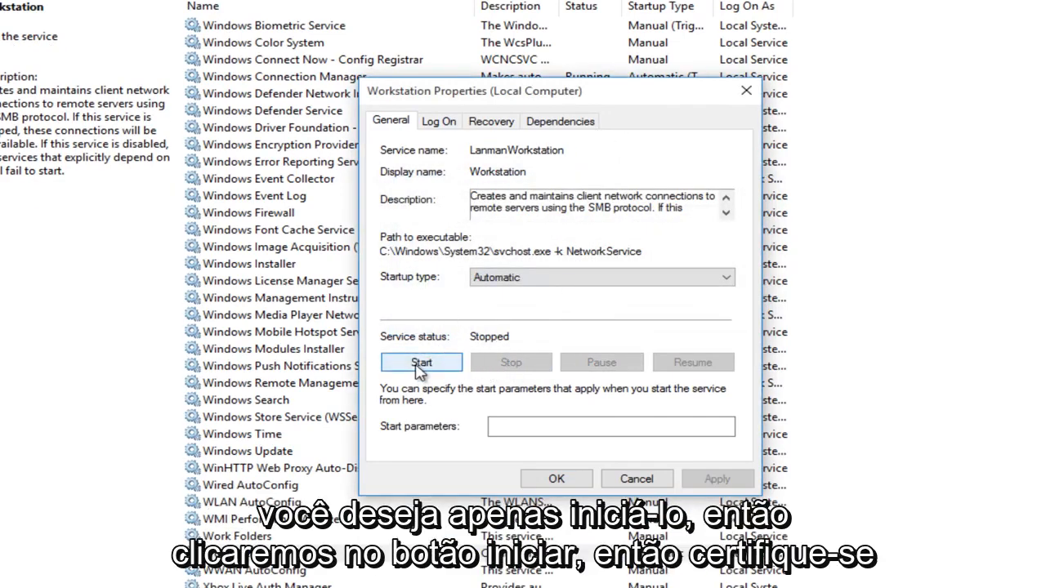
pyautogui.click(422, 363)
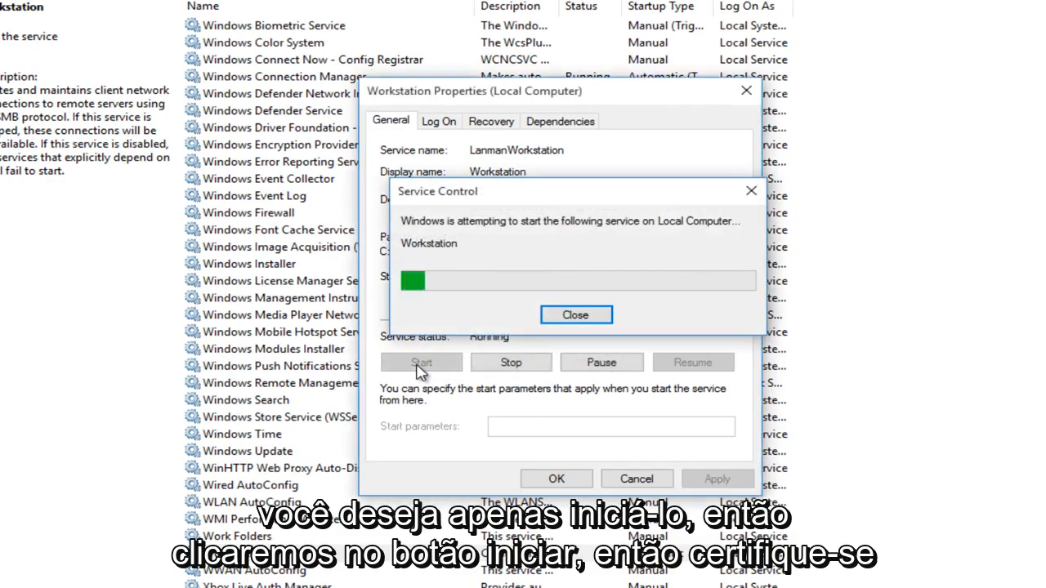
pyautogui.click(576, 314)
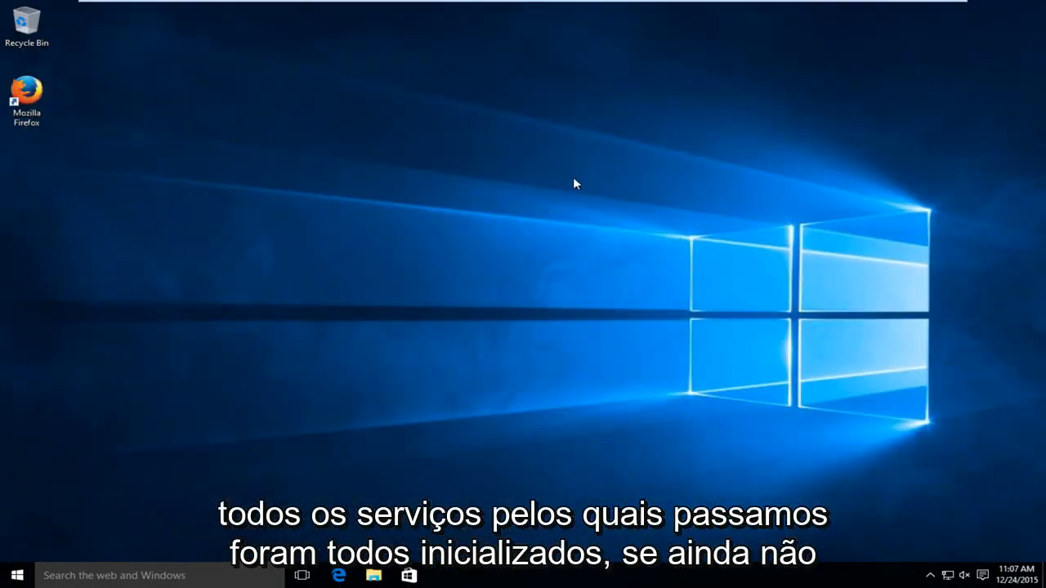
pyautogui.moveTo(92, 517)
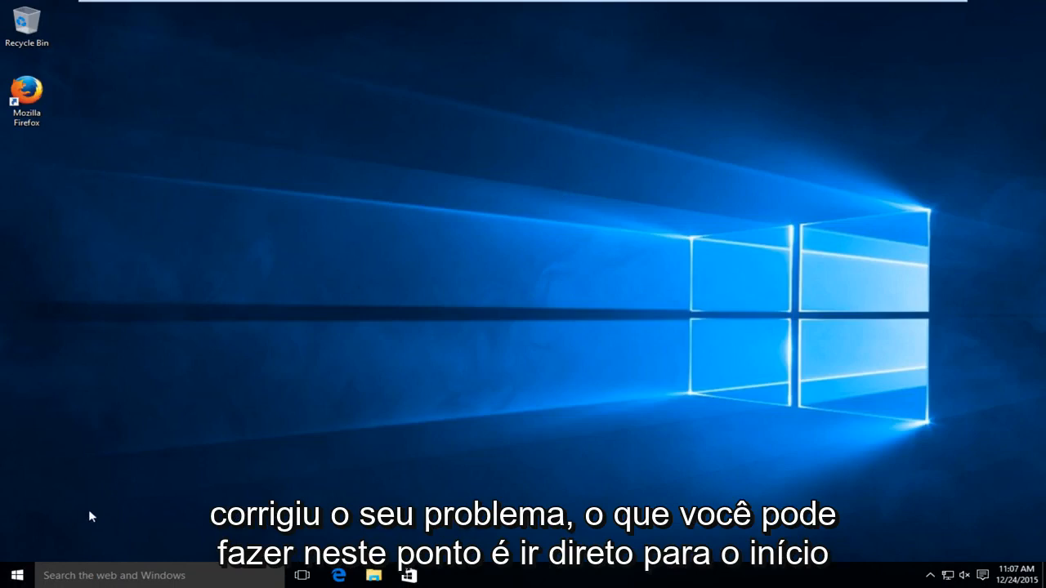
# - Launch System Configuration from the Start menu by searching 'msconfig'
pyautogui.click(16, 575)
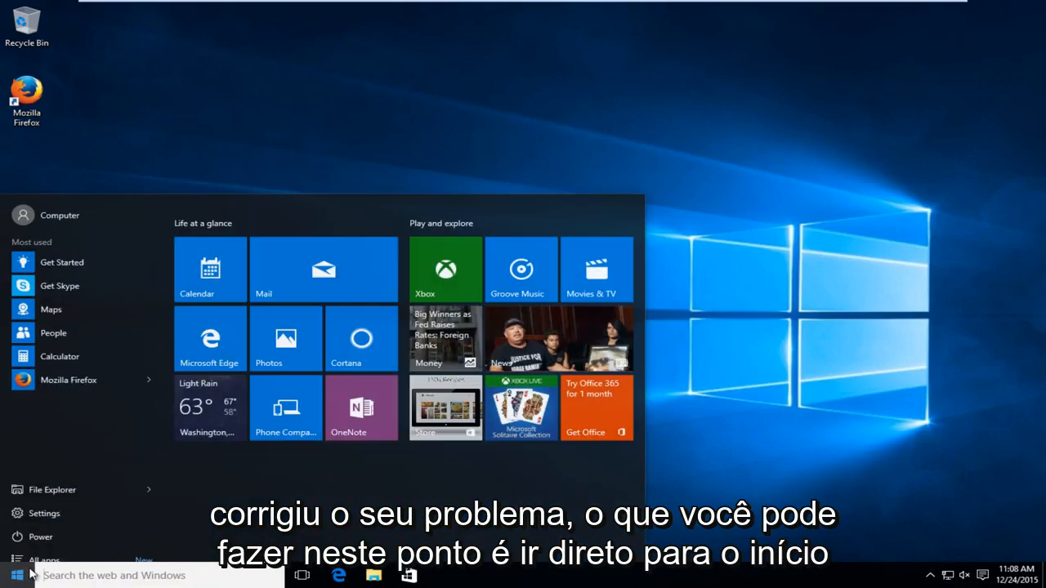
pyautogui.write('msconfig')
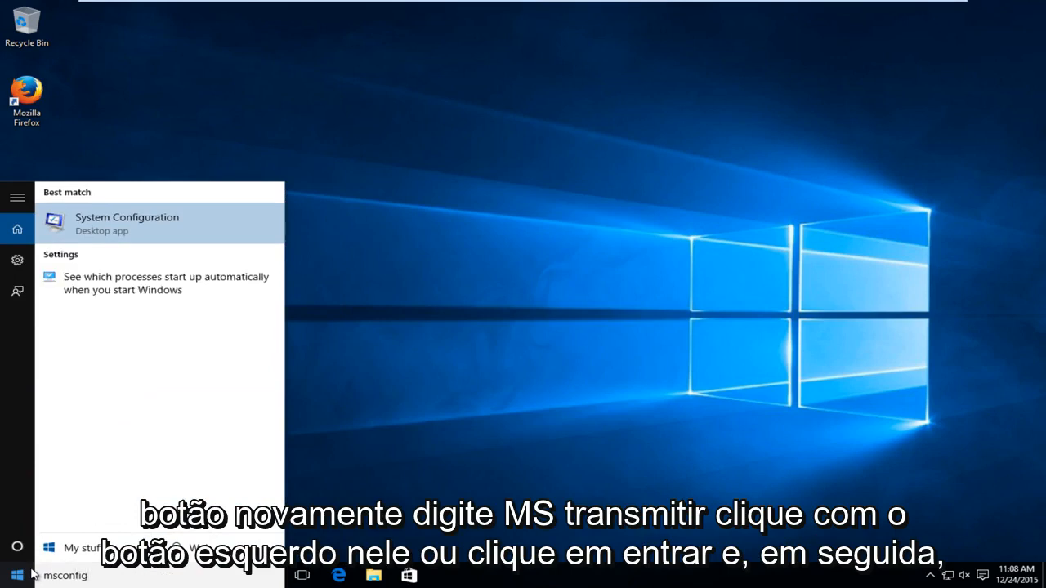
pyautogui.moveTo(147, 231)
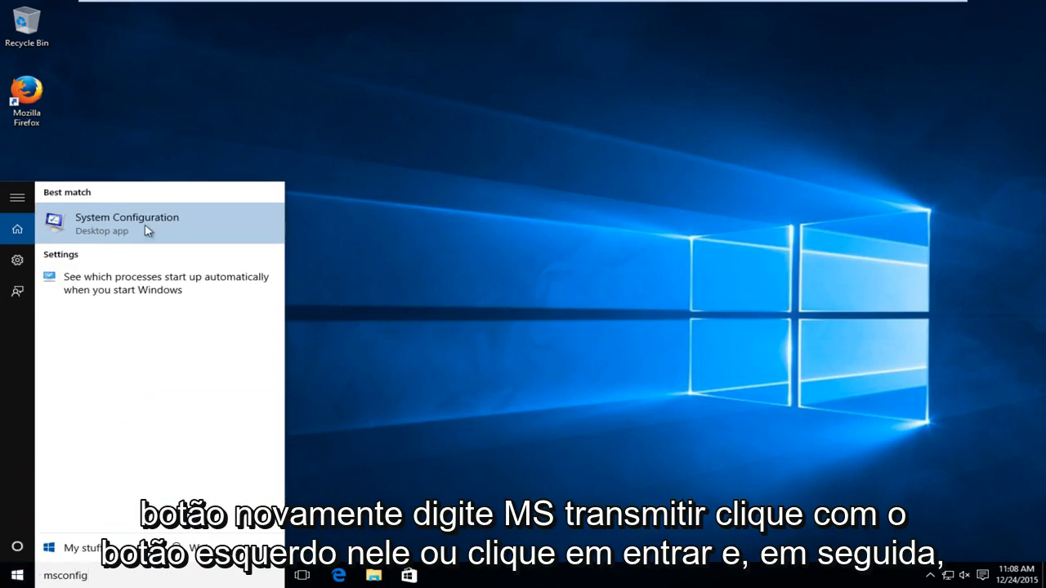
pyautogui.click(127, 222)
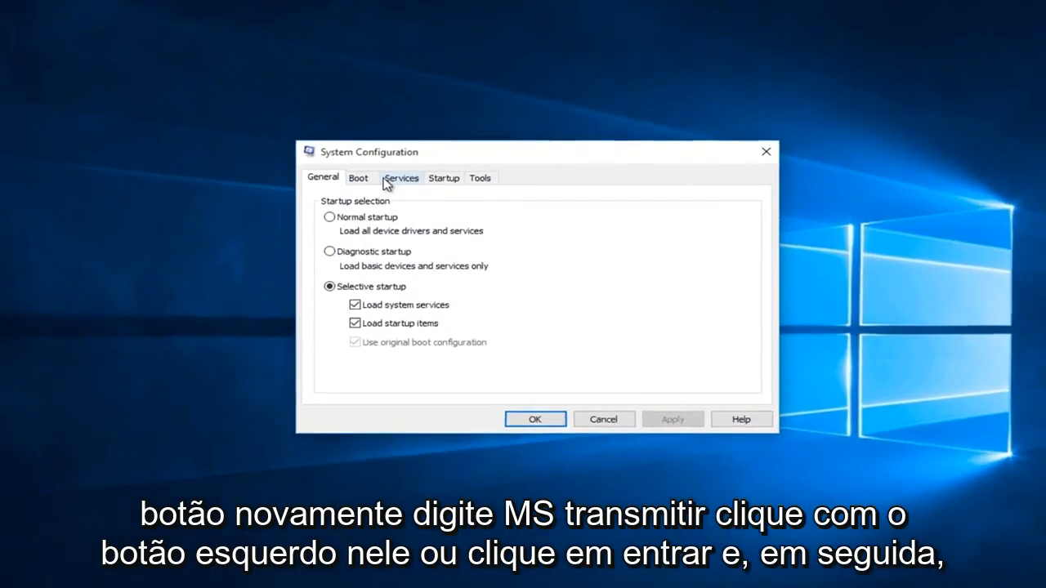
# - Show the Services list with 'Hide all Microsoft services' ticked, leaving five third-party services
pyautogui.click(401, 176)
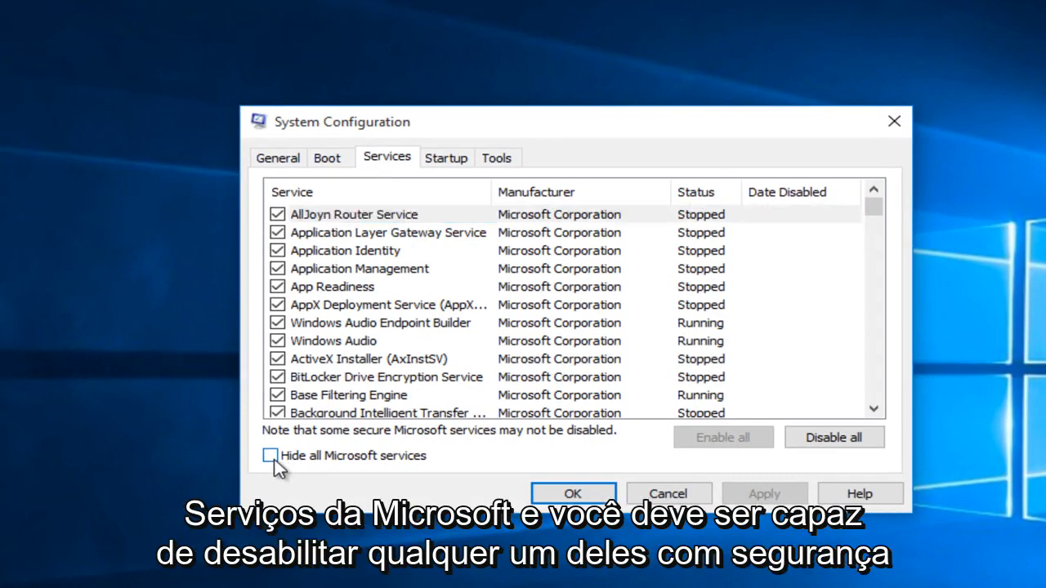
pyautogui.click(272, 455)
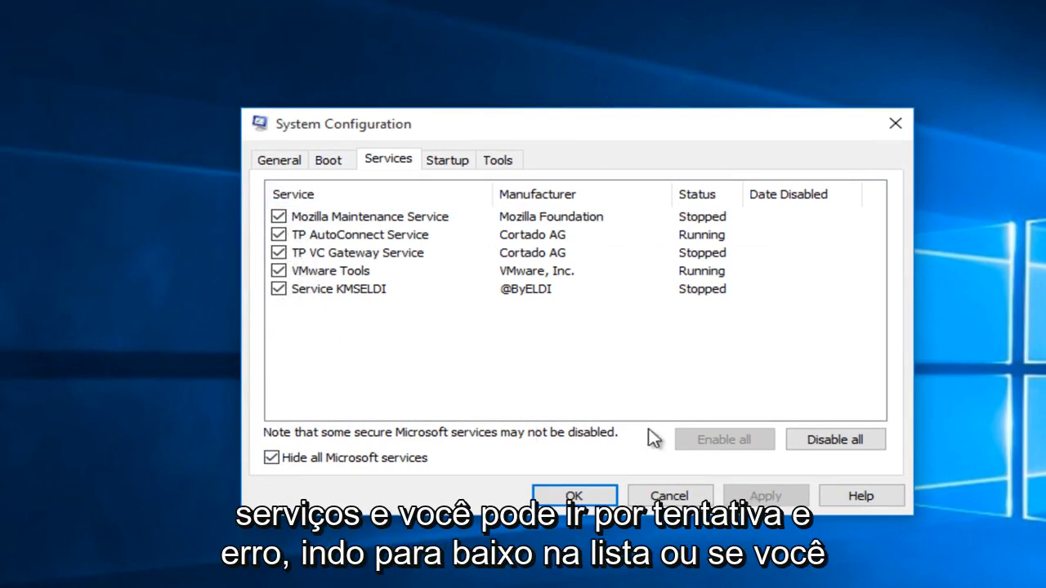
# - Disable all five non-Microsoft services, including Mozilla Maintenance Service and VMware Tools
pyautogui.click(834, 438)
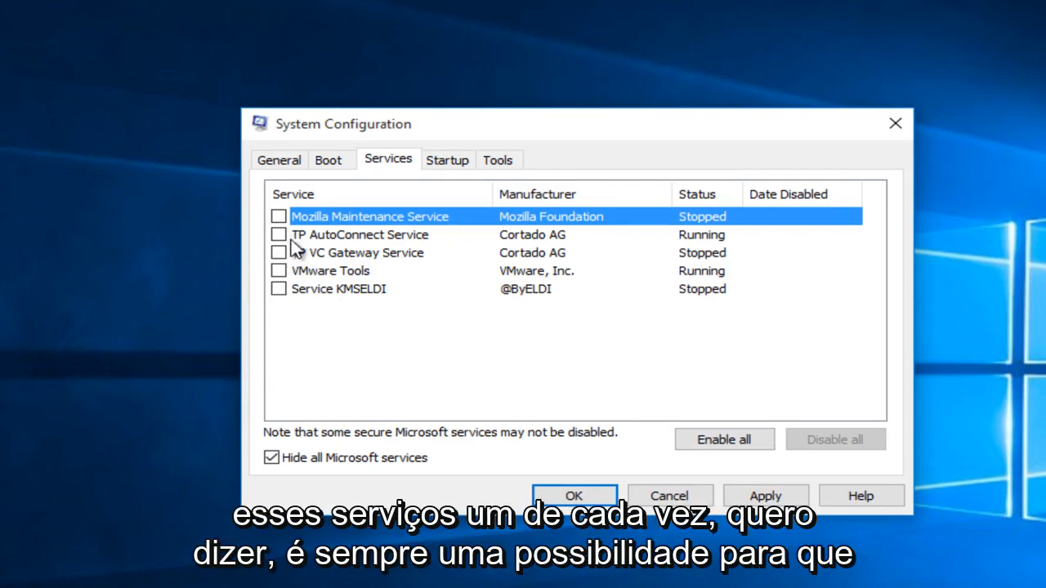
pyautogui.moveTo(297, 276)
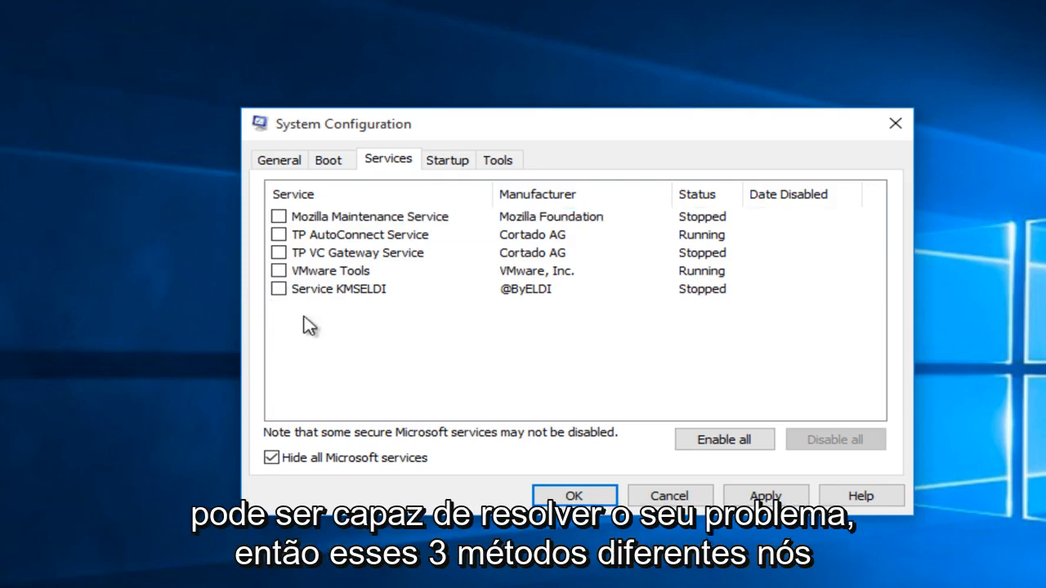
pyautogui.moveTo(170, 306)
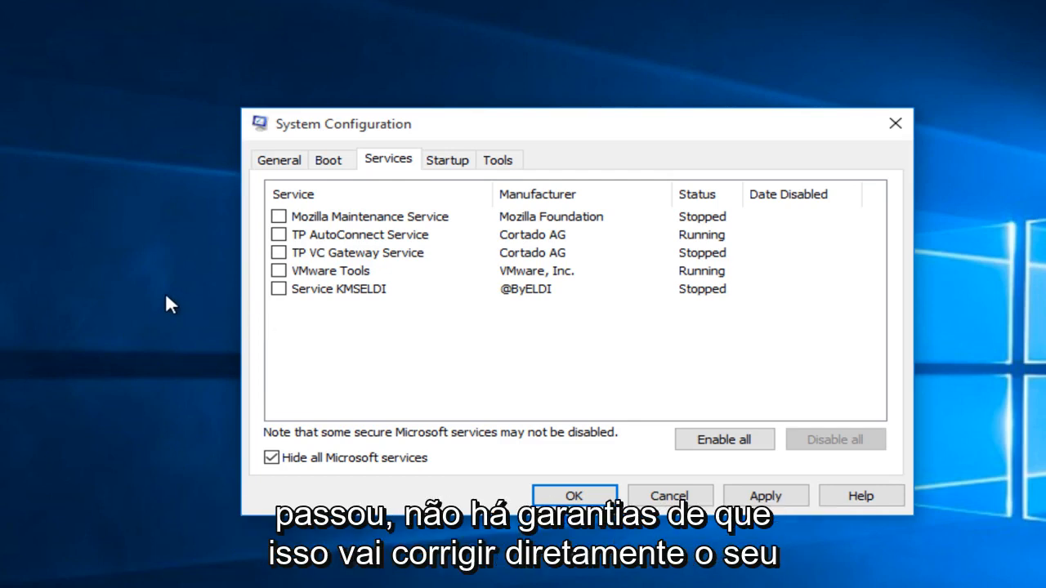
pyautogui.moveTo(170, 304)
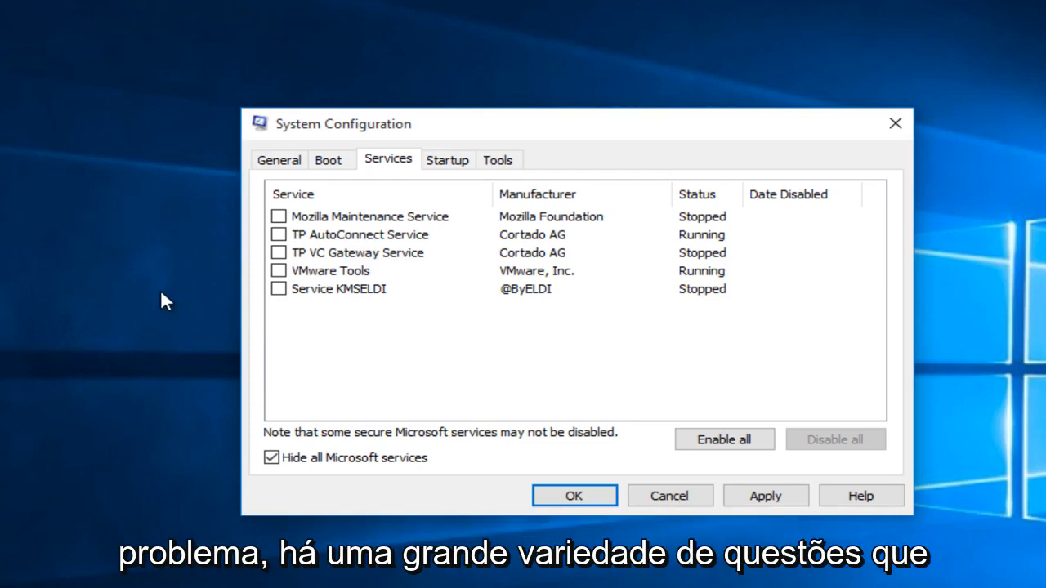
pyautogui.moveTo(58, 363)
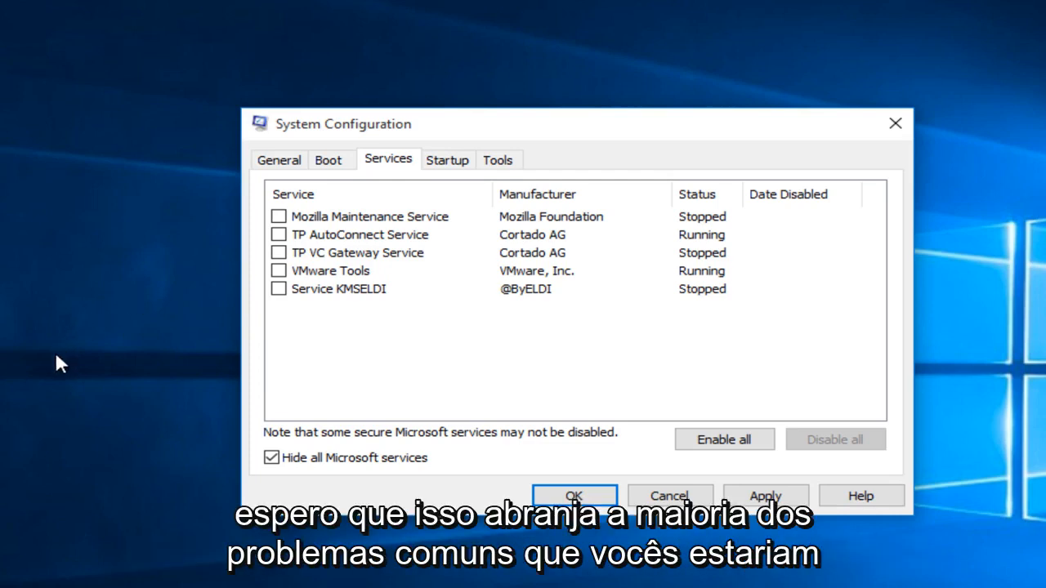